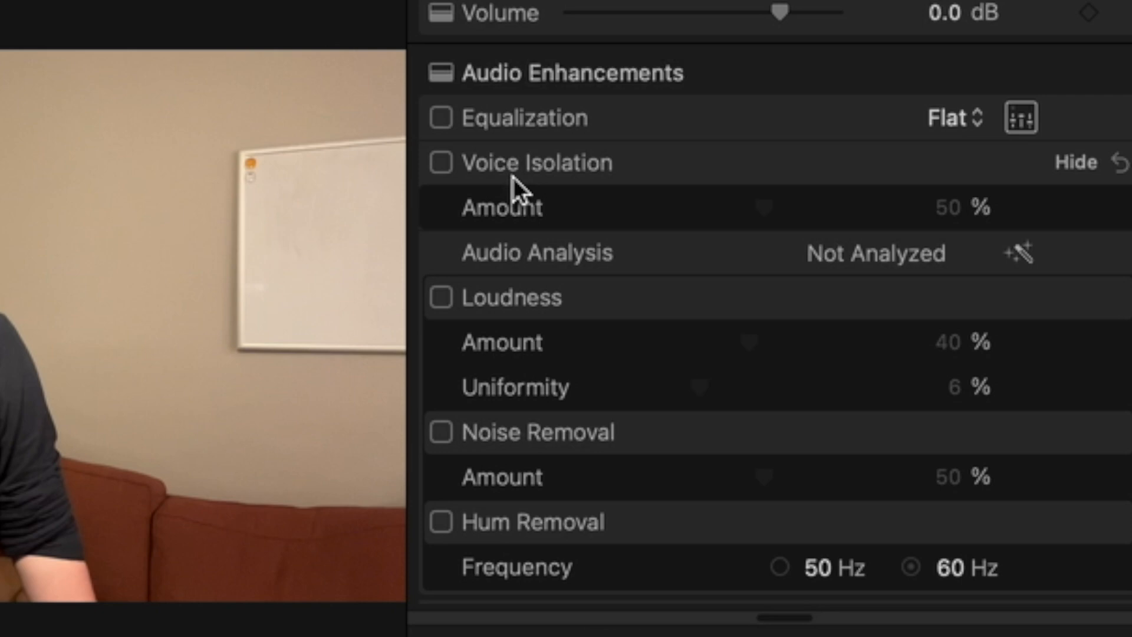
Step: Enable Voice Isolation under Audio Enhancements in the clip's Audio Inspector
left_click(441, 163)
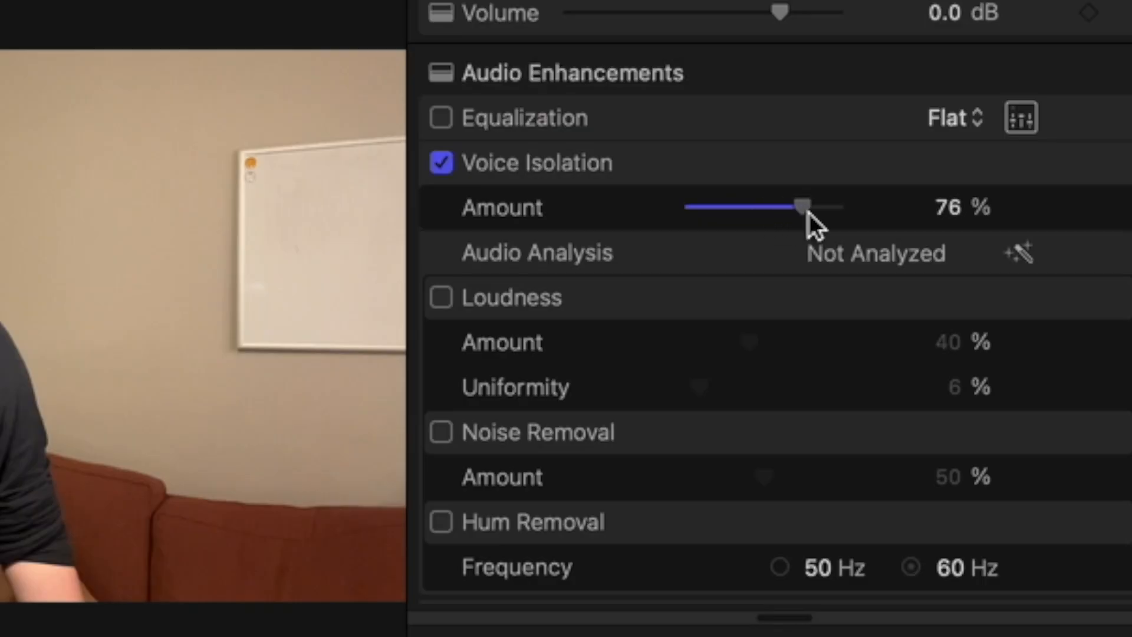
Step: Adjust the Voice Isolation Amount slider to settle near 75%
left_click_drag(802, 207, 783, 208)
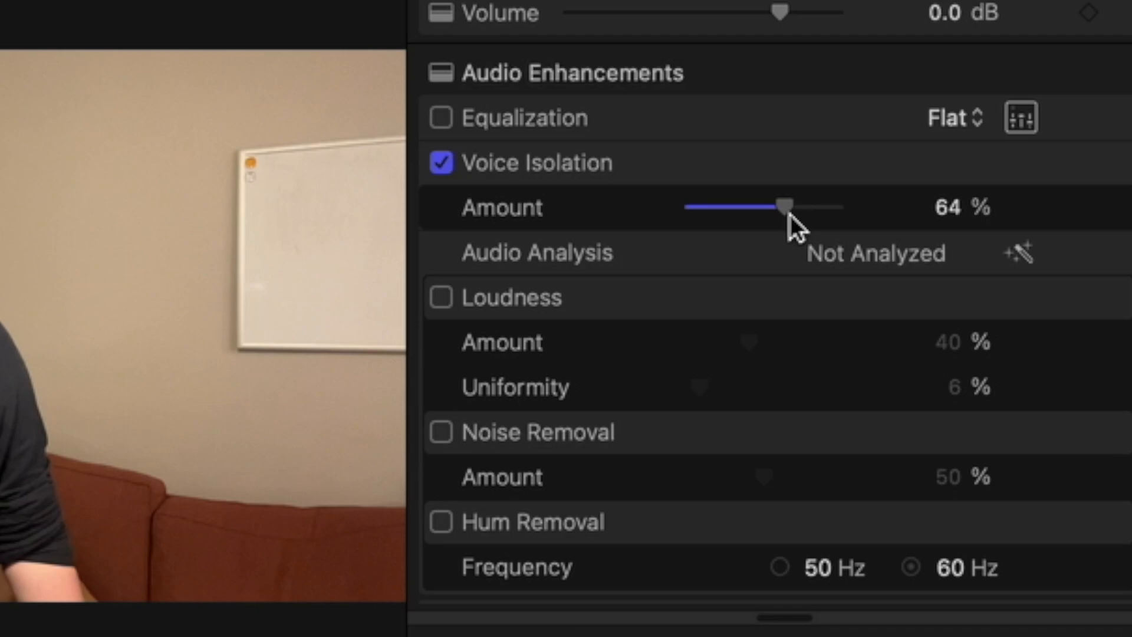
left_click_drag(783, 208, 803, 208)
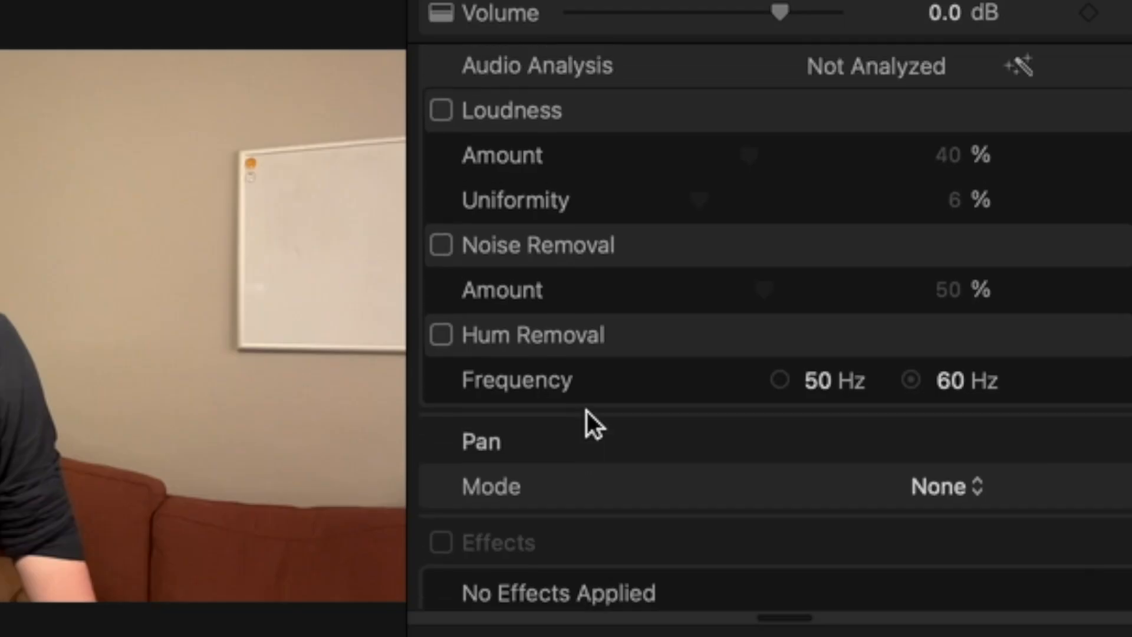
Step: Enable Loudness for the clip and raise its Amount to 60%
left_click(441, 109)
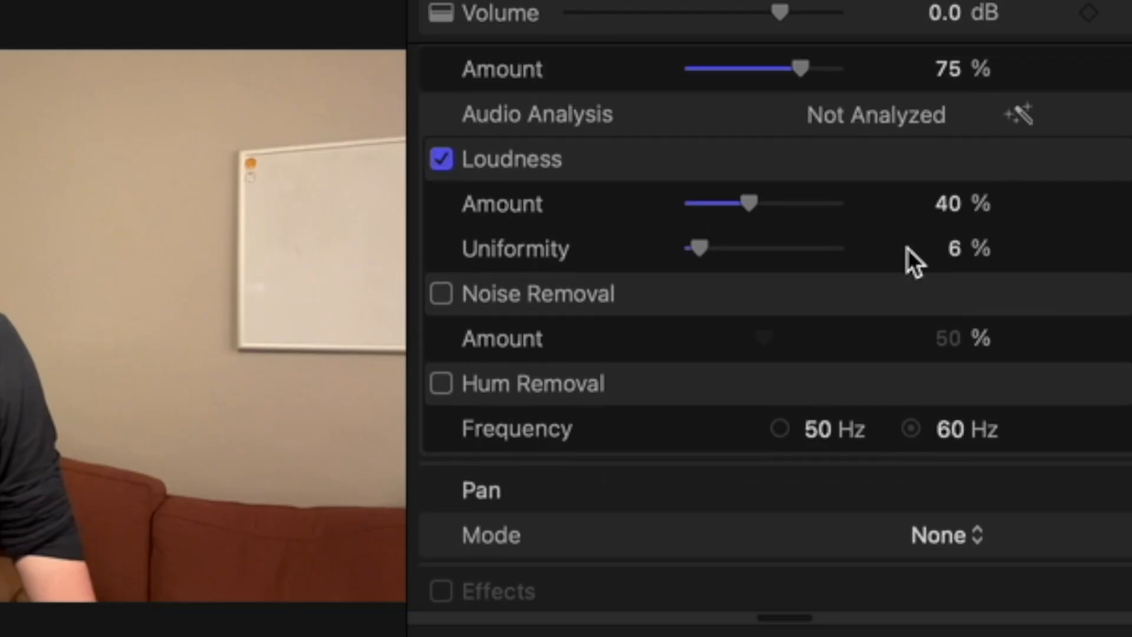
left_click_drag(752, 203, 779, 203)
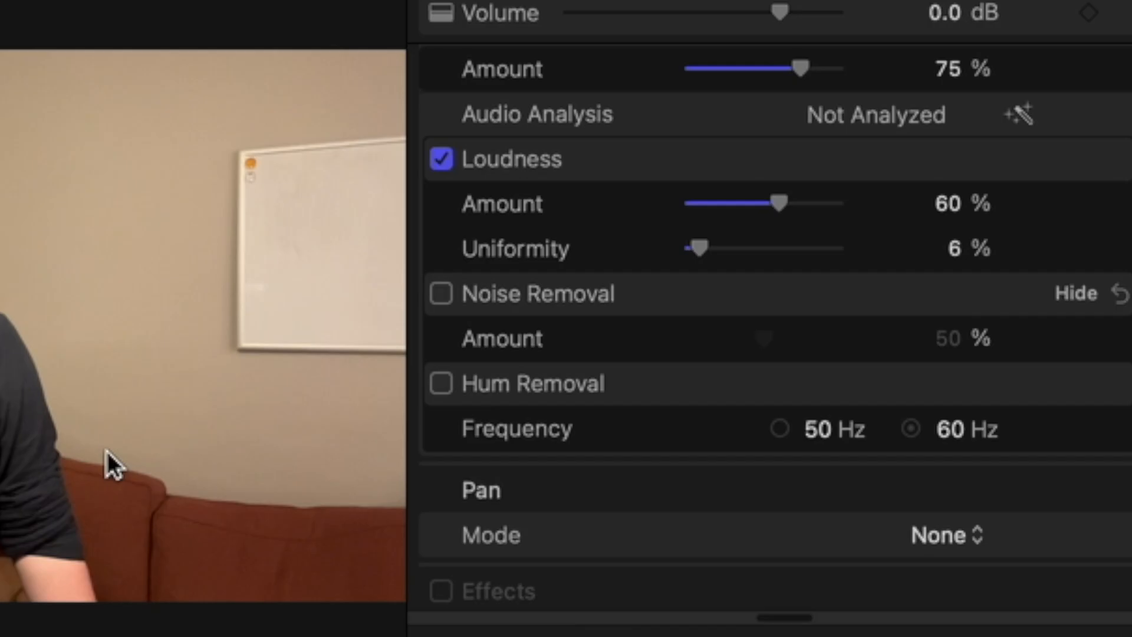